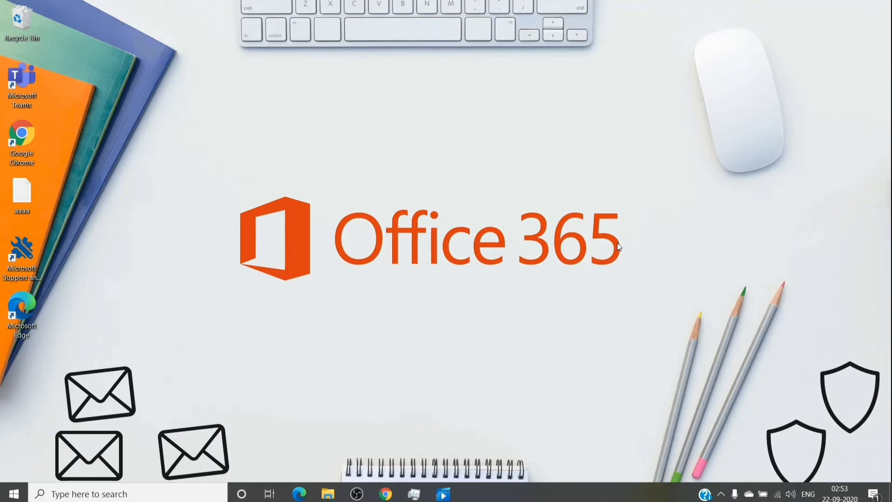
{"action": "mouse_move", "coordinate": [613, 482]}
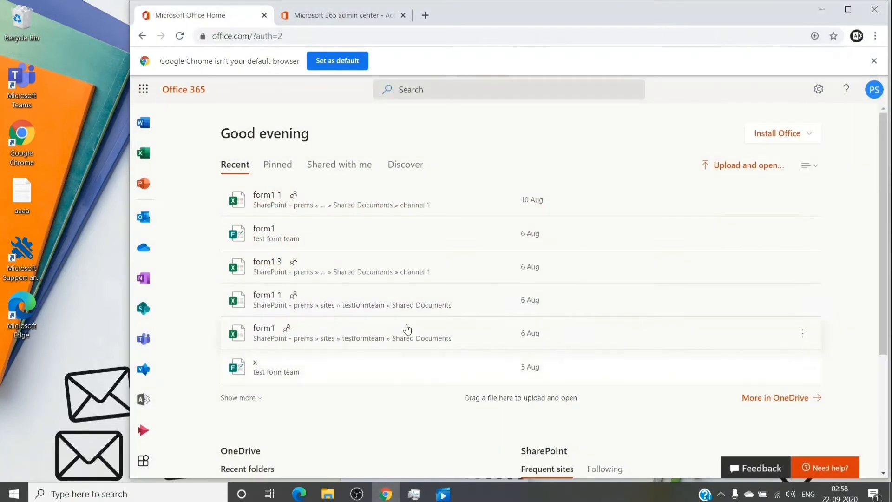
- Return to the admin center tab and open the 'admin' user's details pane from Active users
{"action": "left_click", "coordinate": [341, 15]}
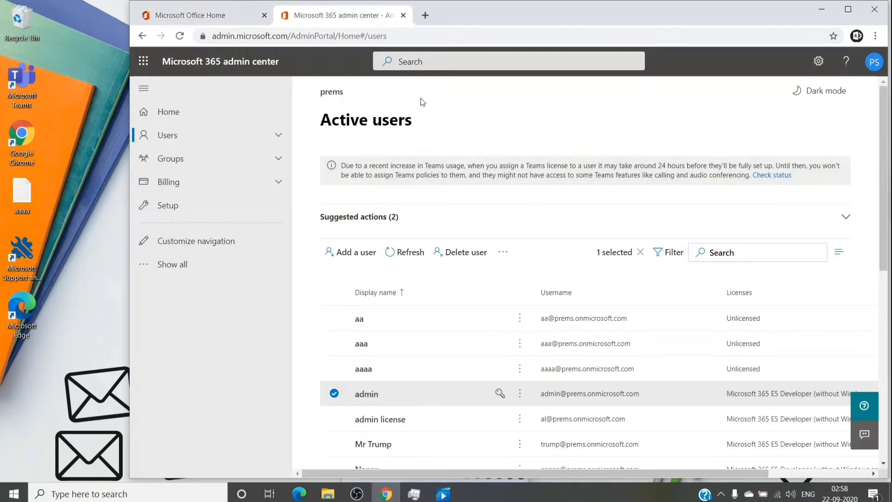
{"action": "mouse_move", "coordinate": [338, 403]}
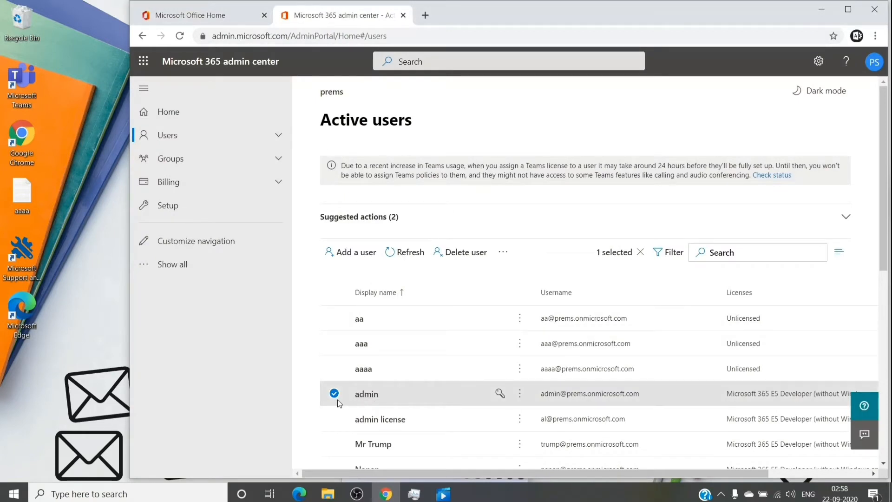
{"action": "mouse_move", "coordinate": [373, 395]}
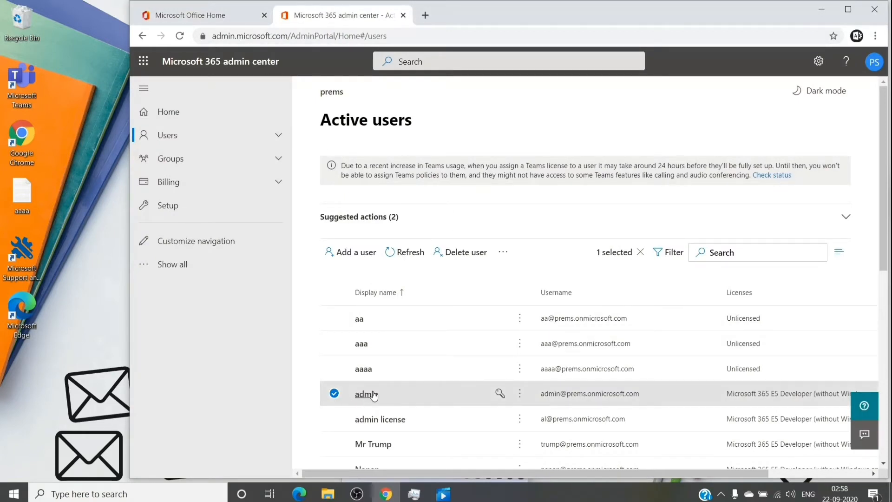
{"action": "left_click", "coordinate": [366, 393]}
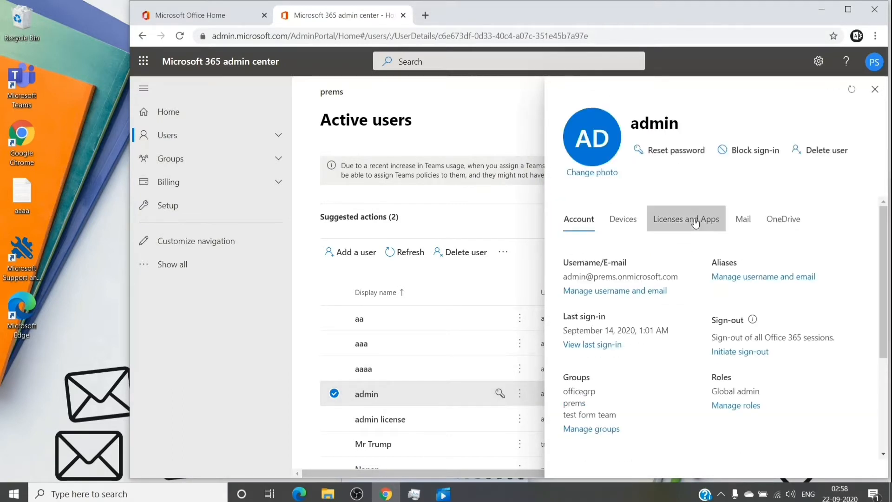
- View the admin user's Licenses and Apps: location India, Microsoft 365 E5 Developer assigned
{"action": "left_click", "coordinate": [686, 219]}
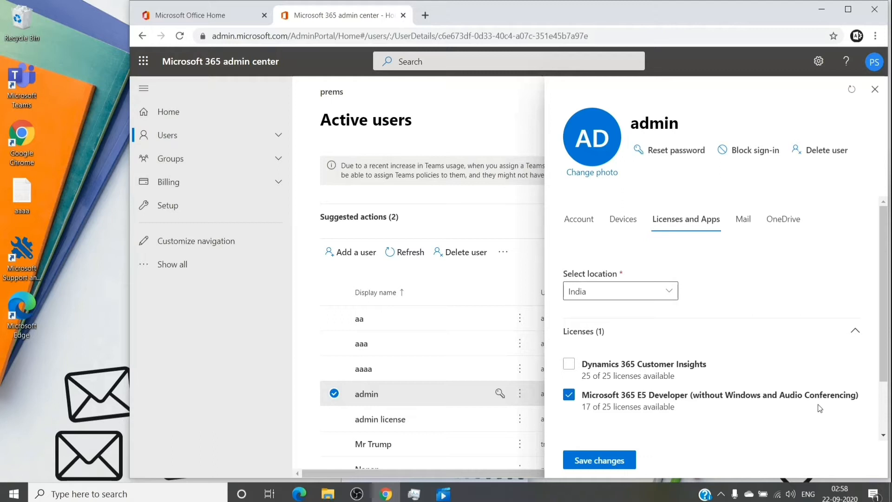
{"action": "mouse_move", "coordinate": [709, 414]}
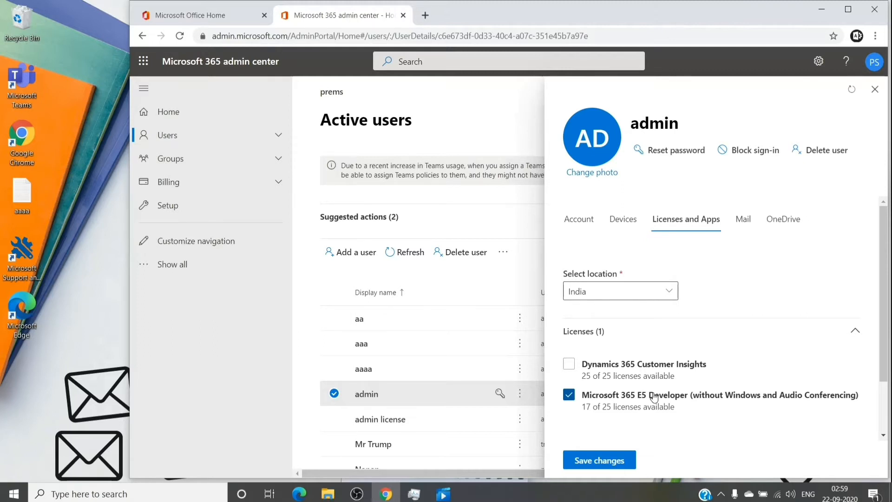
{"action": "mouse_move", "coordinate": [652, 436]}
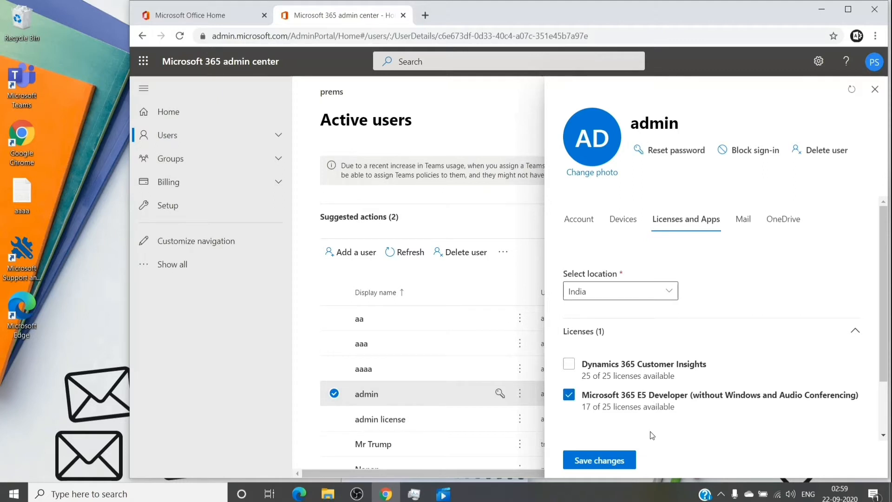
{"action": "mouse_move", "coordinate": [700, 434]}
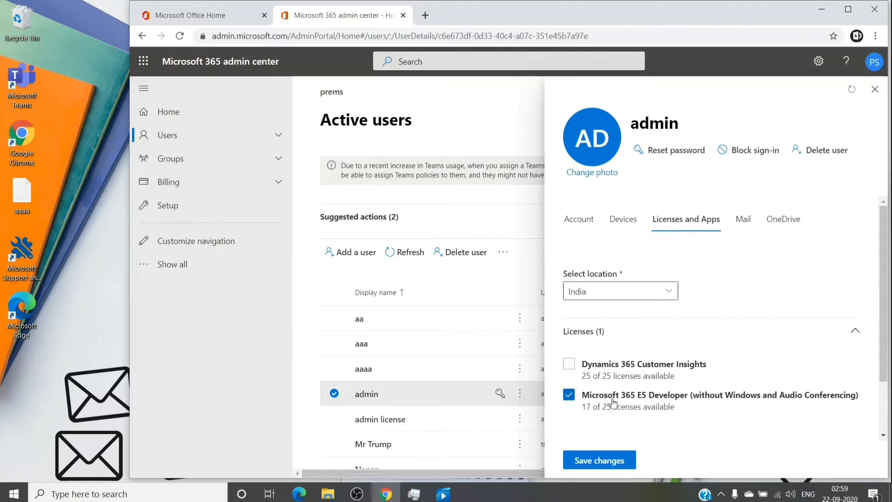
{"action": "mouse_move", "coordinate": [556, 409]}
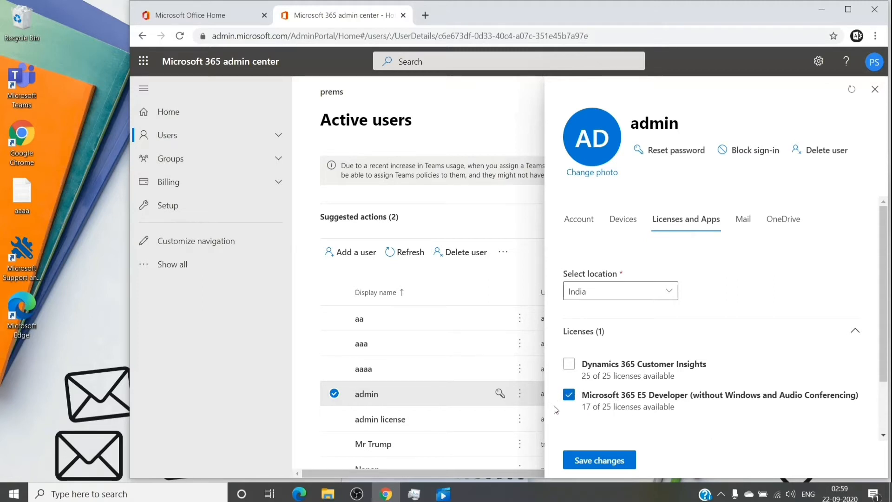
{"action": "mouse_move", "coordinate": [586, 395]}
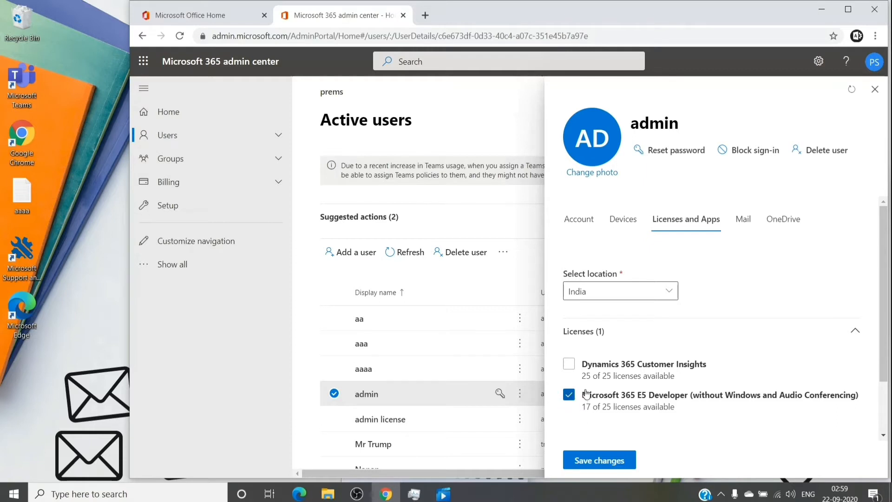
{"action": "left_click", "coordinate": [568, 363]}
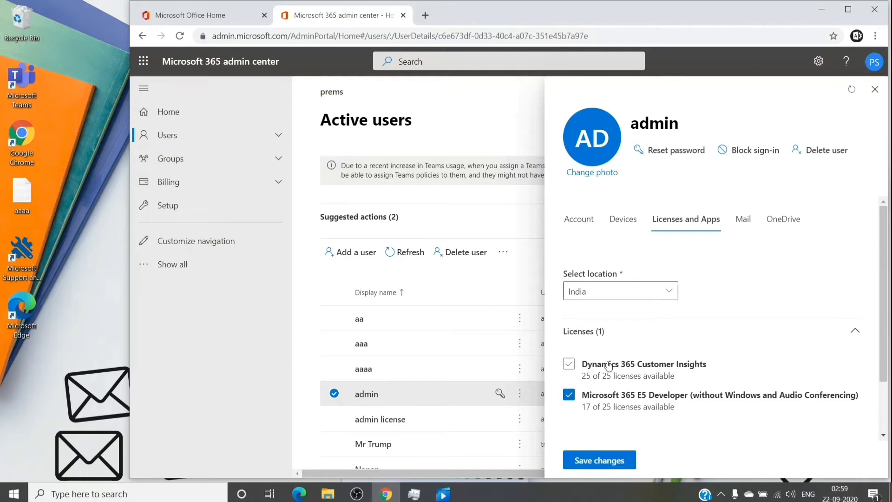
{"action": "left_click", "coordinate": [569, 363]}
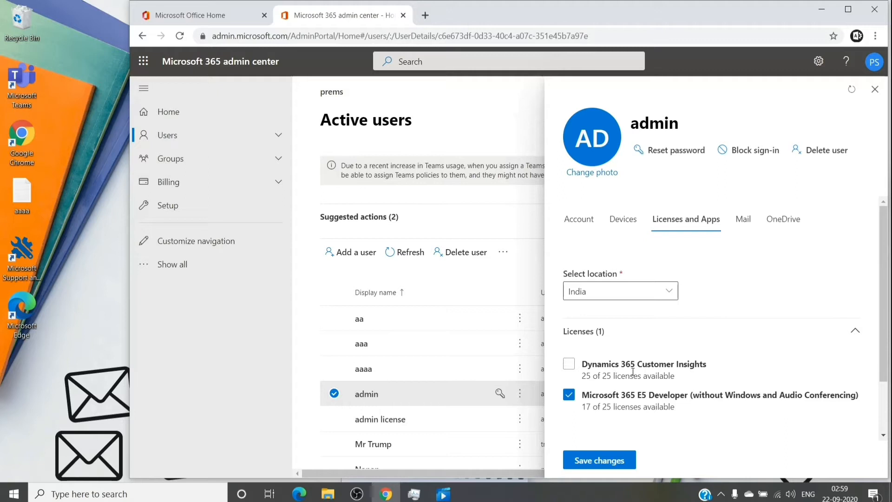
{"action": "left_click", "coordinate": [568, 363]}
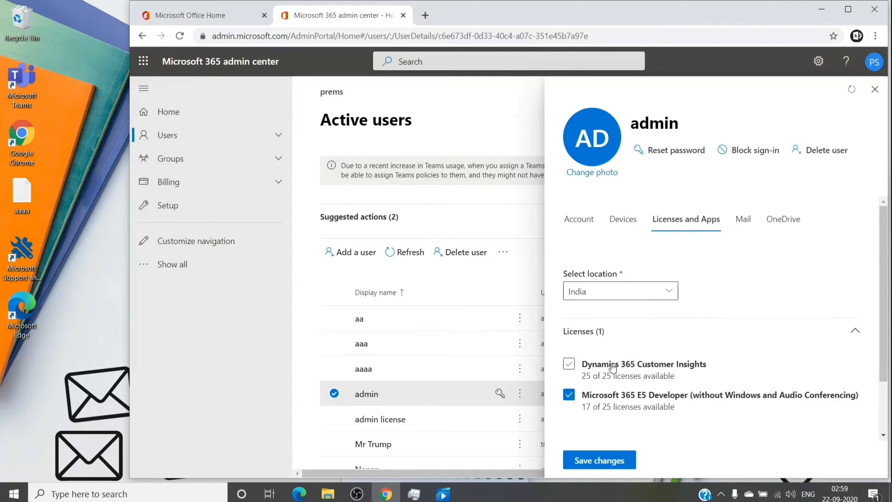
{"action": "left_click", "coordinate": [569, 364]}
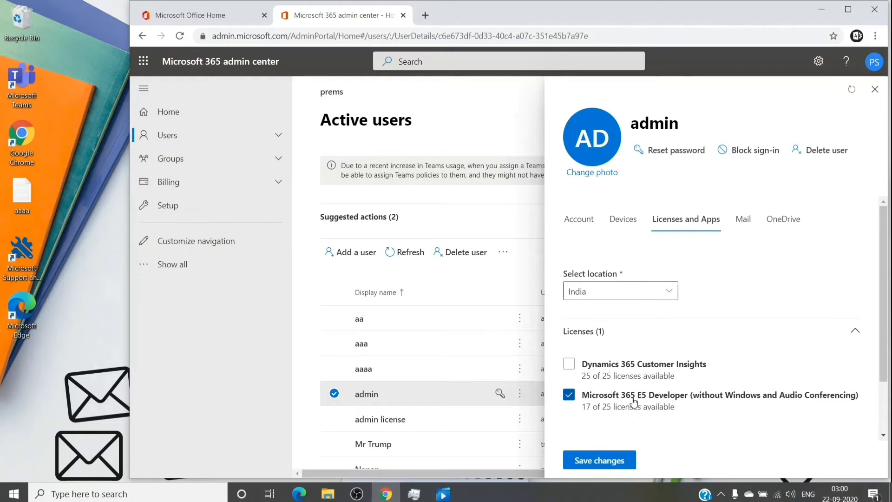
{"action": "left_click", "coordinate": [568, 363]}
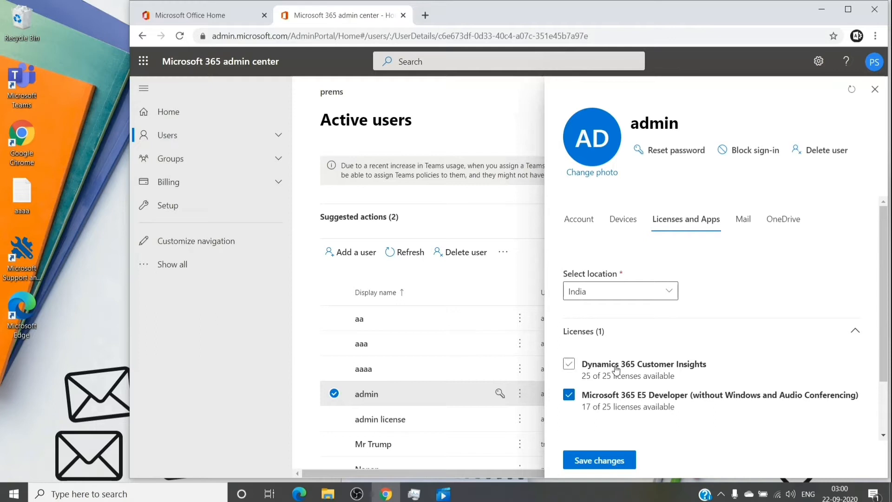
{"action": "left_click", "coordinate": [568, 363]}
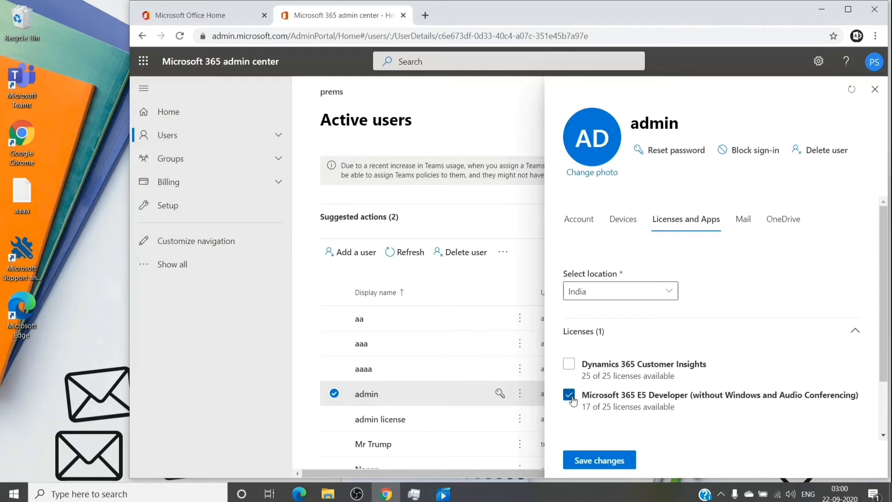
{"action": "left_click", "coordinate": [568, 395]}
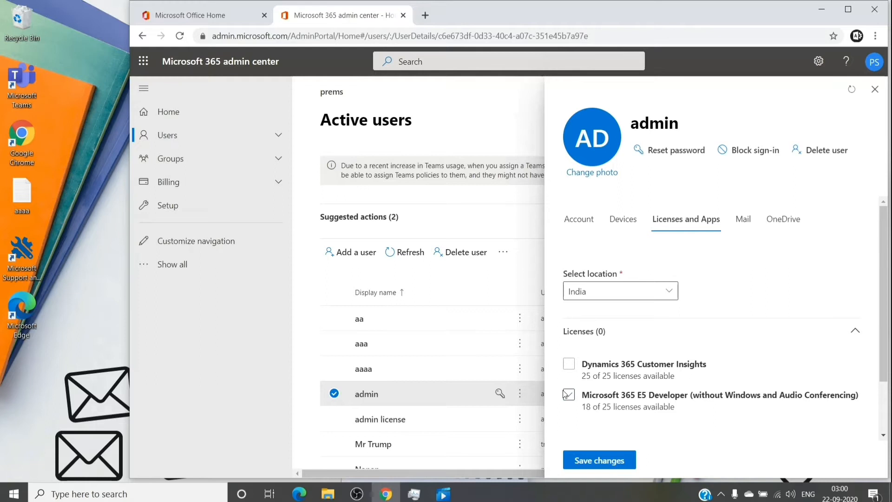
{"action": "left_click", "coordinate": [568, 364]}
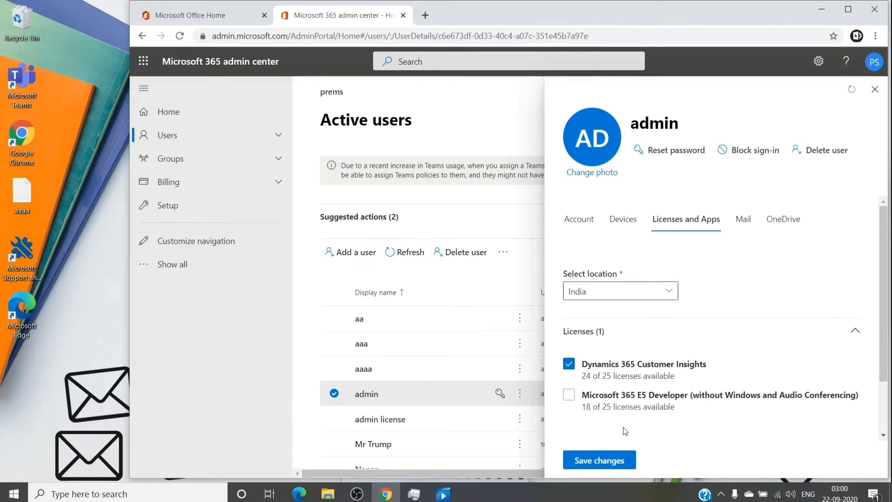
{"action": "mouse_move", "coordinate": [599, 459]}
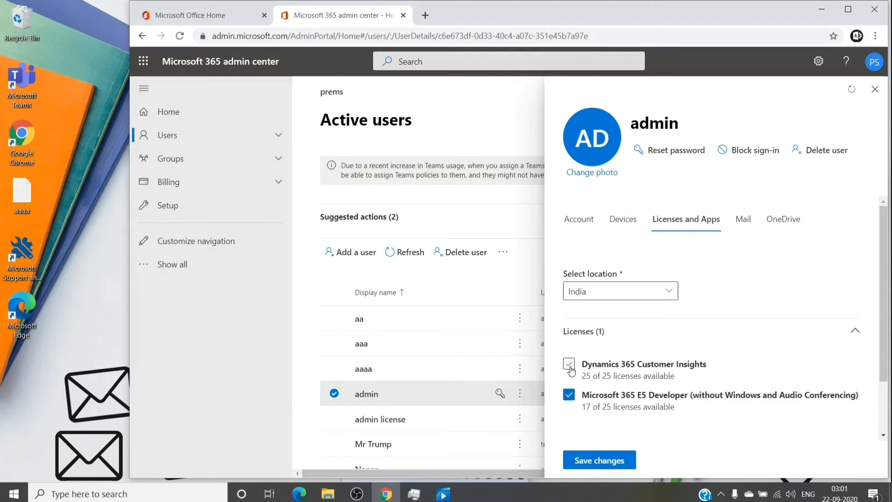
- Toggle the Microsoft 365 E5 Developer and Dynamics 365 Customer Insights license checkboxes on and off
{"action": "left_click", "coordinate": [568, 364]}
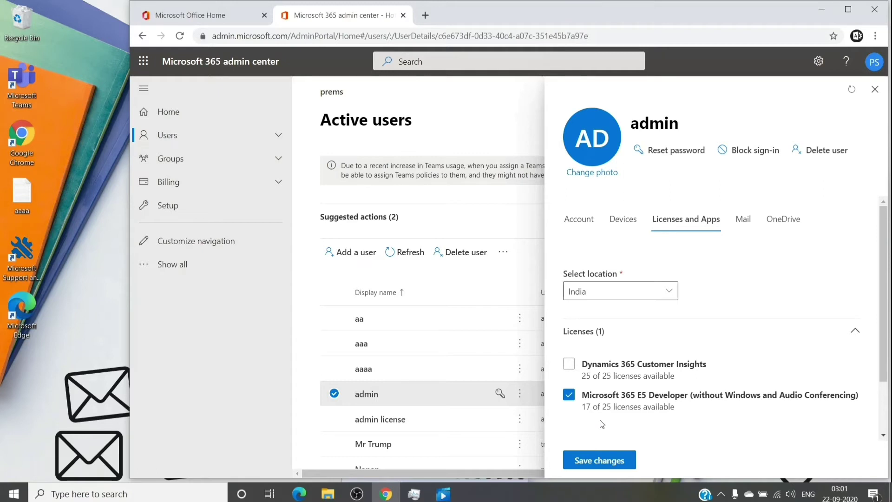
{"action": "left_click", "coordinate": [568, 395]}
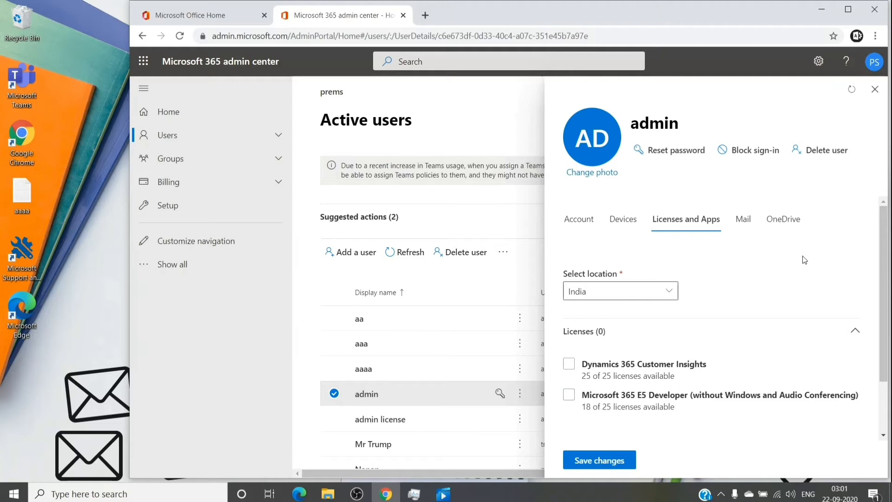
{"action": "left_click", "coordinate": [568, 394]}
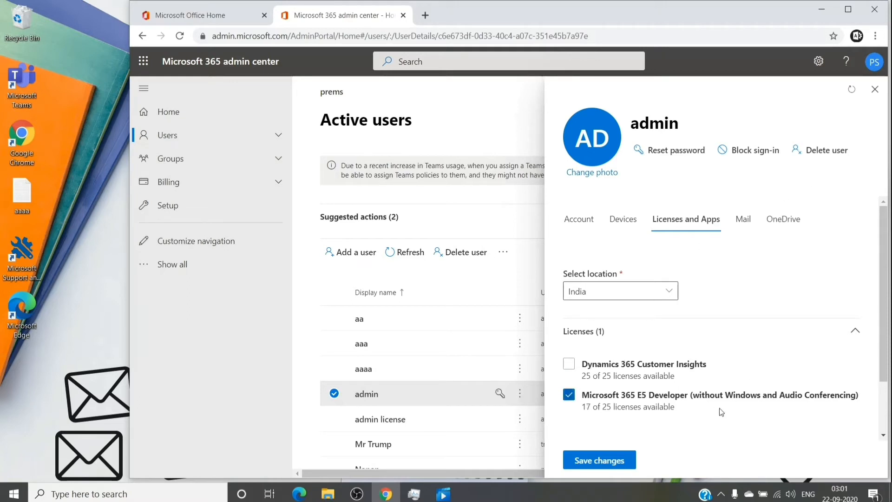
{"action": "mouse_move", "coordinate": [610, 384]}
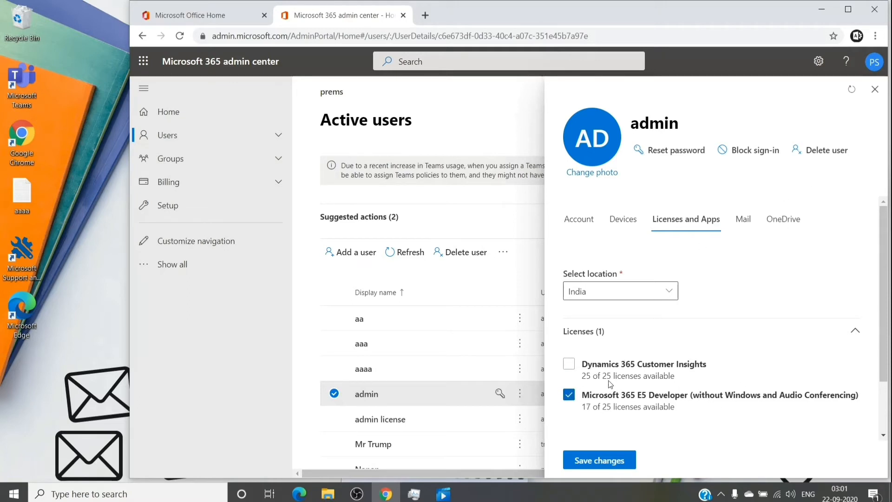
{"action": "left_click", "coordinate": [568, 364]}
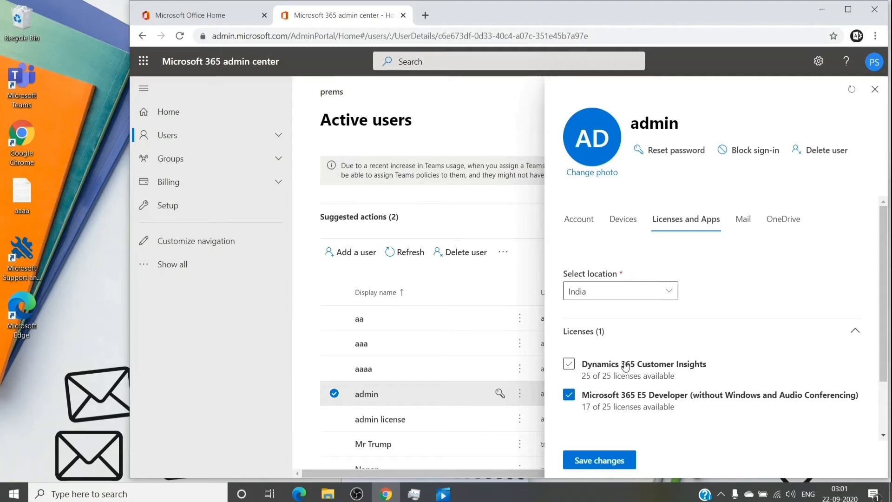
{"action": "mouse_move", "coordinate": [646, 367]}
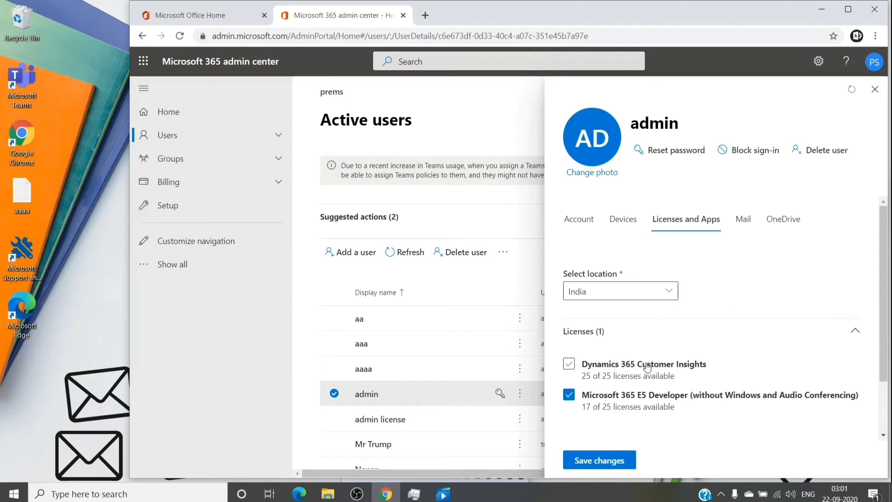
{"action": "left_click", "coordinate": [569, 364]}
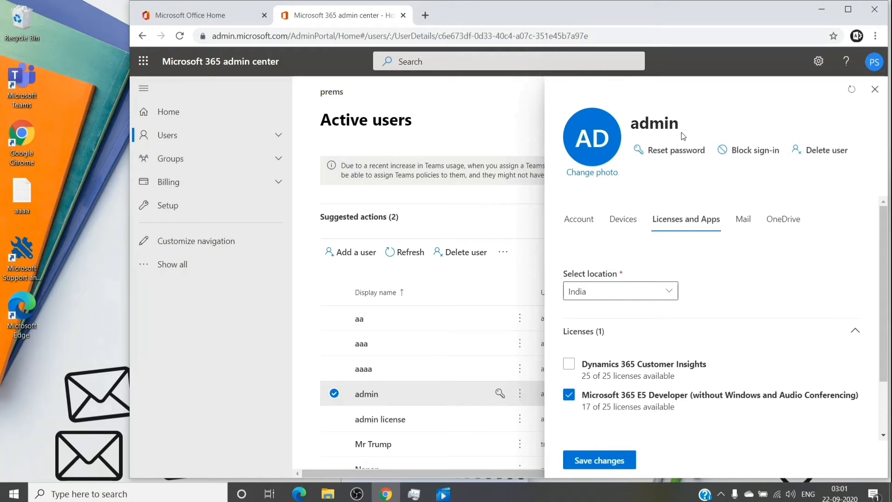
- Unassign Microsoft 365 E5 Developer and save, then assign Dynamics 365 Customer Insights and save
{"action": "double_click", "coordinate": [654, 122]}
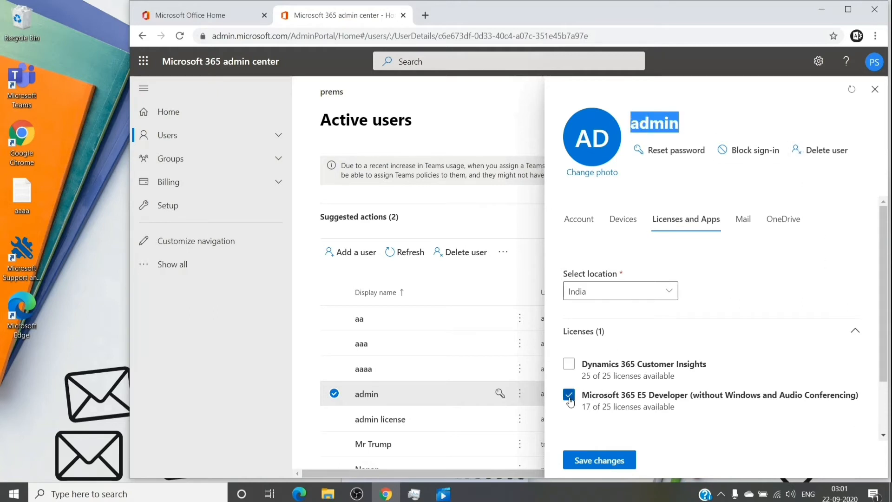
{"action": "left_click", "coordinate": [569, 395]}
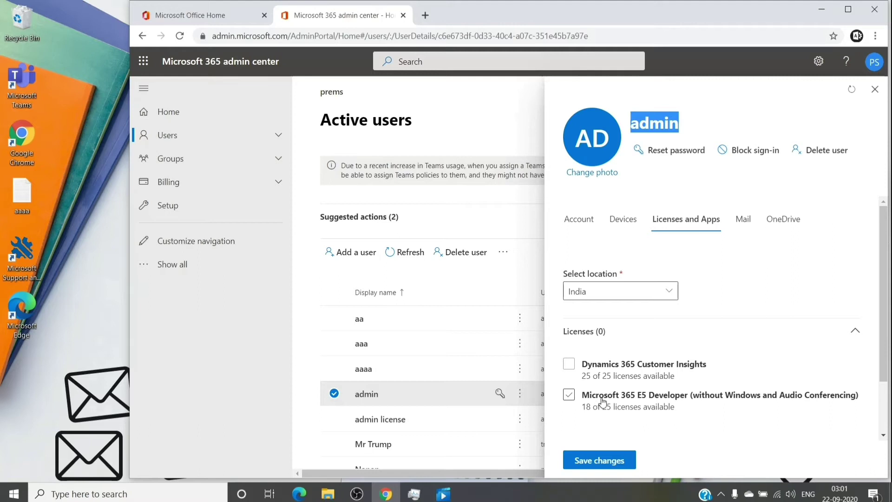
{"action": "left_click", "coordinate": [569, 394]}
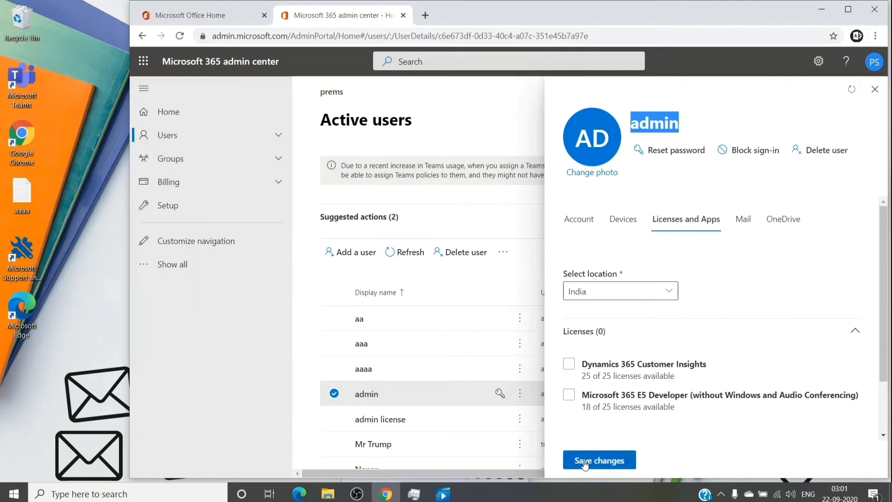
{"action": "mouse_move", "coordinate": [296, 263]}
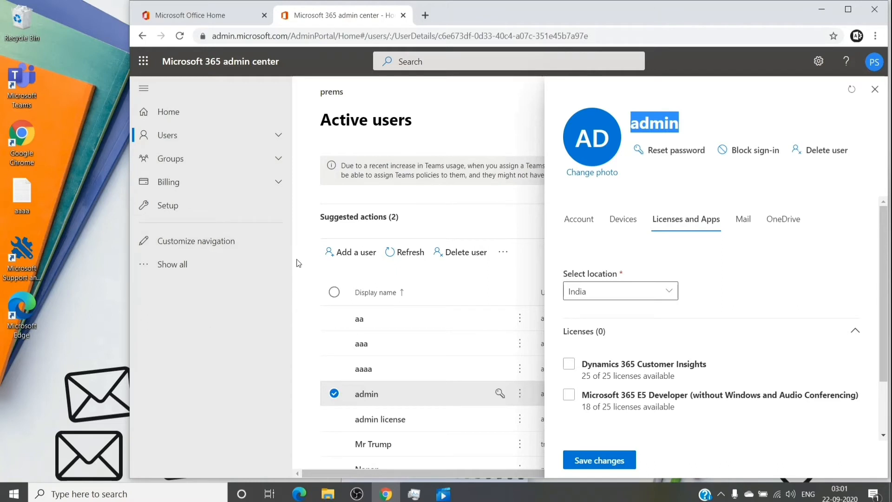
{"action": "mouse_move", "coordinate": [68, 240]}
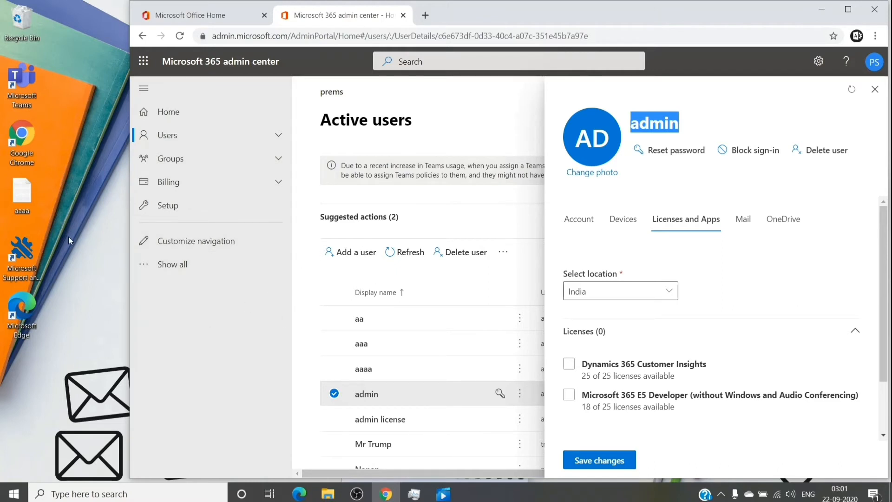
{"action": "left_click", "coordinate": [569, 364]}
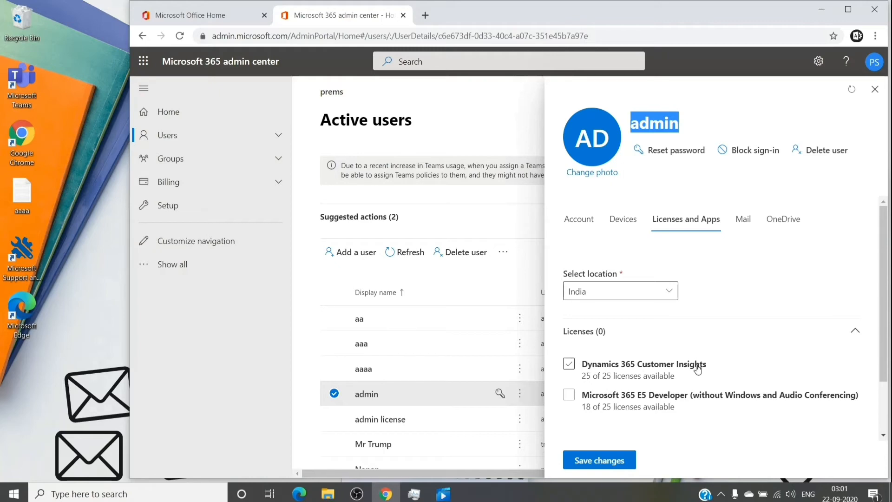
{"action": "left_click", "coordinate": [569, 363]}
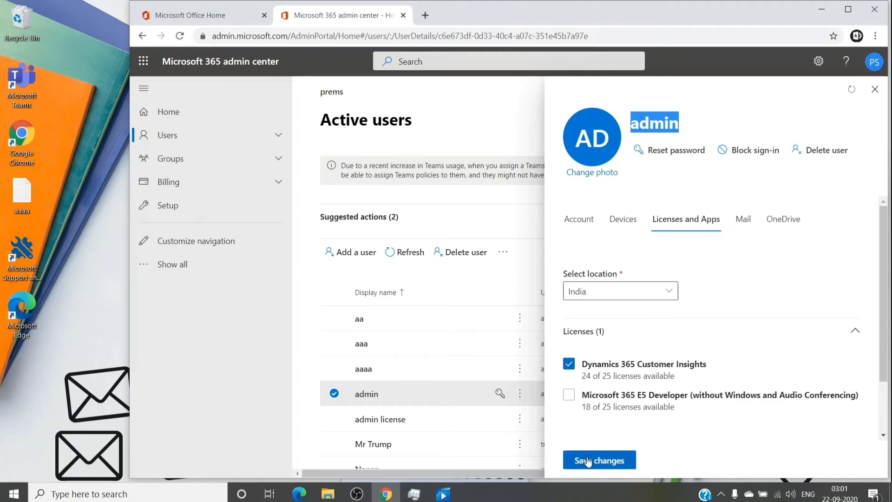
{"action": "mouse_move", "coordinate": [592, 458]}
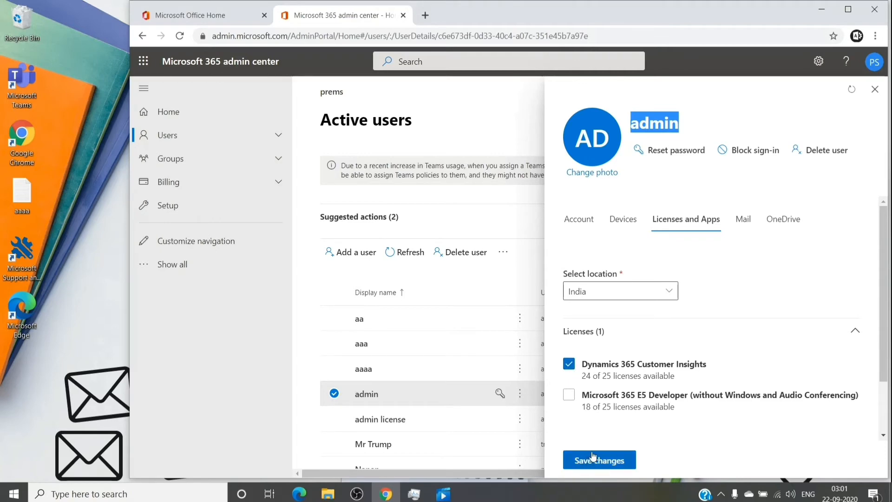
{"action": "left_click", "coordinate": [569, 364]}
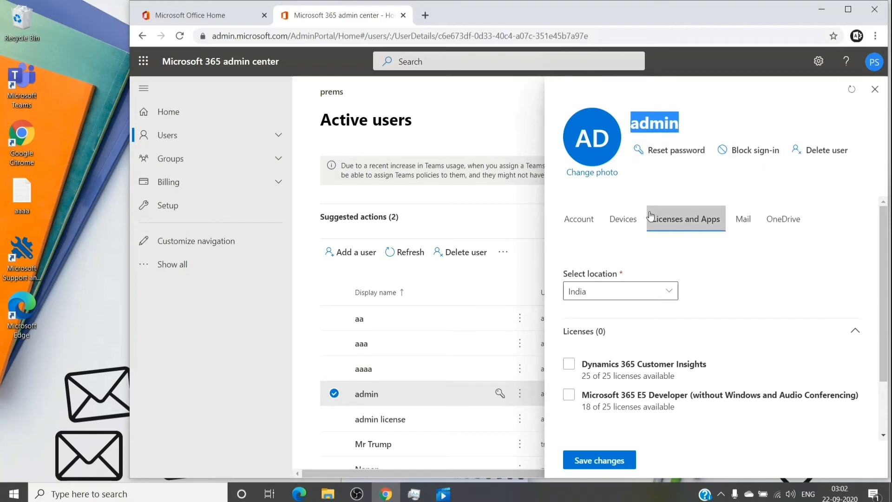
{"action": "mouse_move", "coordinate": [653, 215]}
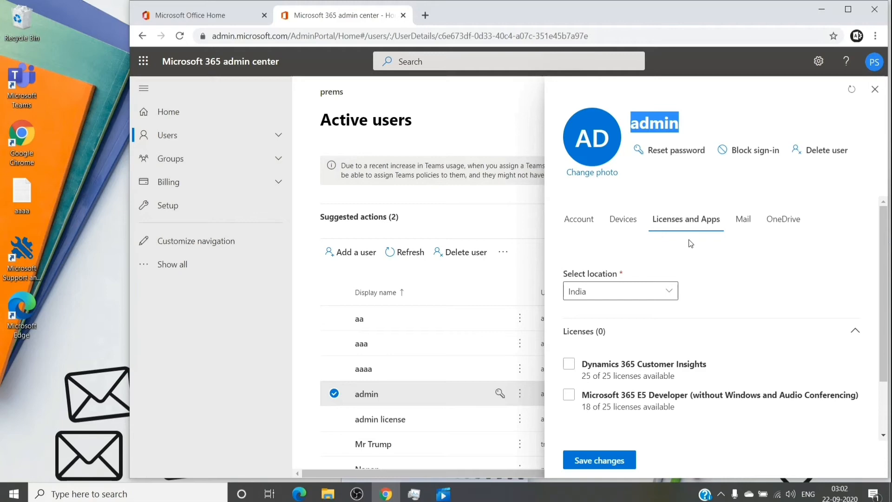
{"action": "mouse_move", "coordinate": [493, 252]}
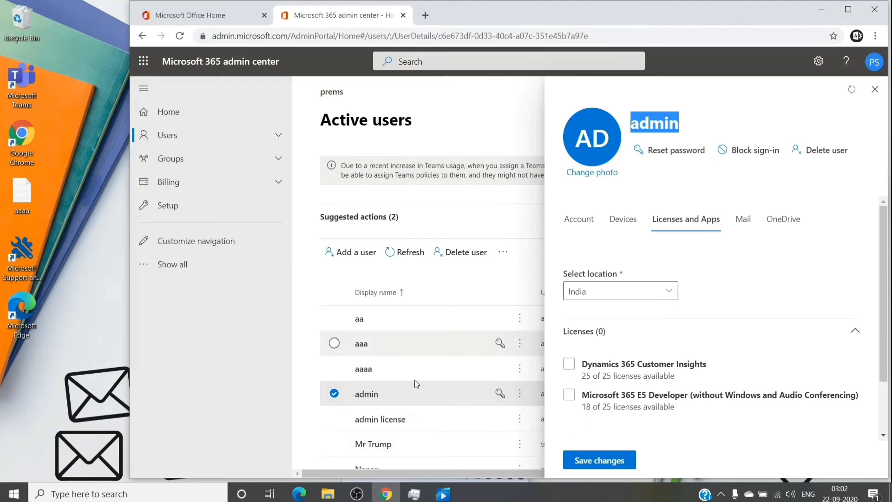
{"action": "mouse_move", "coordinate": [398, 408]}
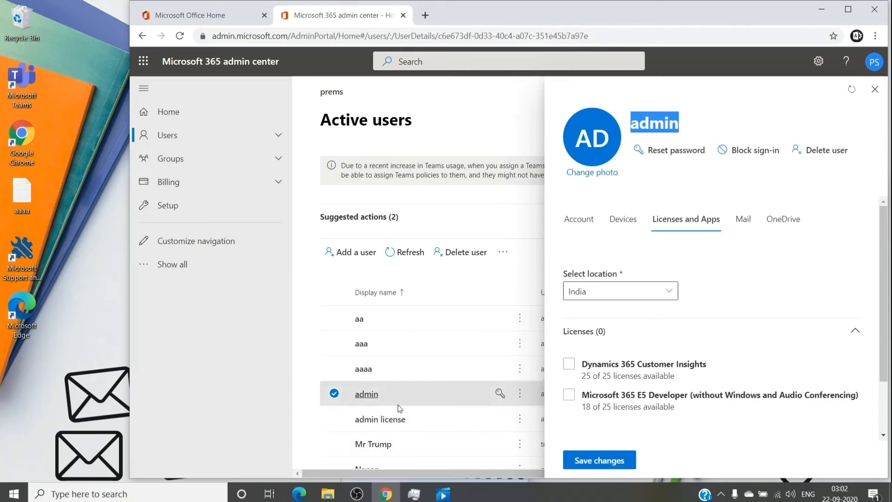
{"action": "mouse_move", "coordinate": [455, 369]}
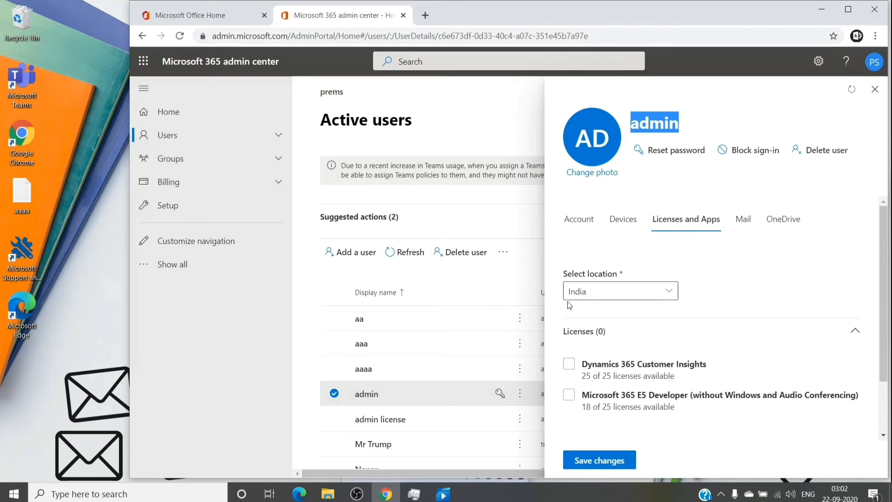
{"action": "mouse_move", "coordinate": [581, 452]}
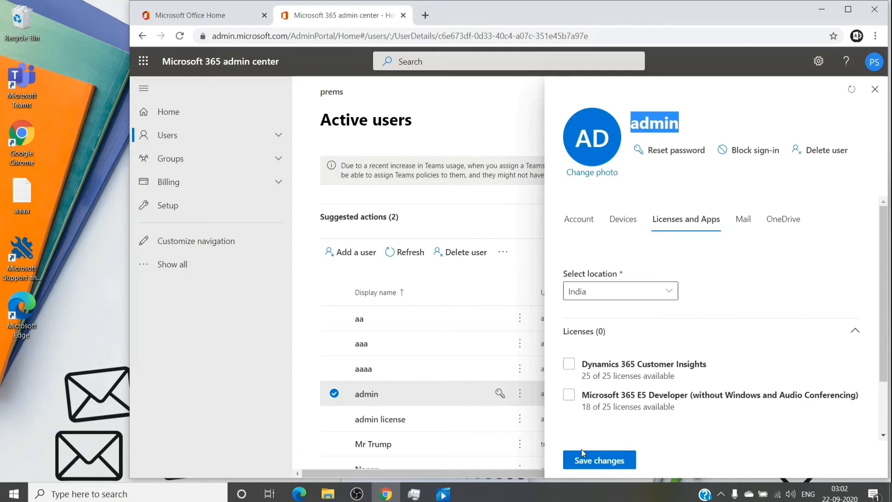
{"action": "mouse_move", "coordinate": [746, 359]}
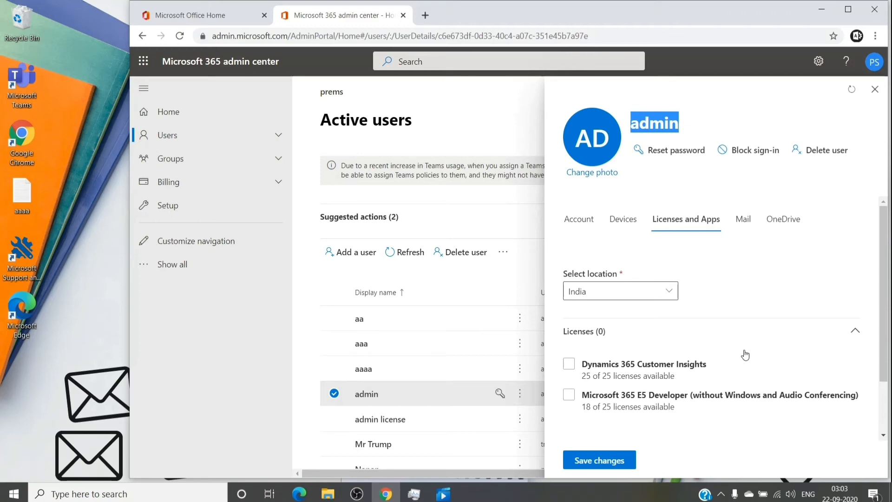
{"action": "mouse_move", "coordinate": [745, 353]}
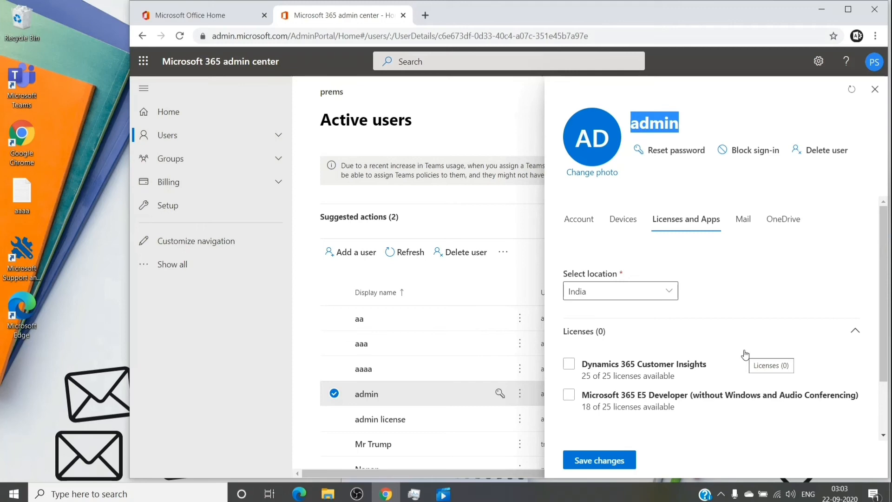
{"action": "left_click", "coordinate": [569, 363]}
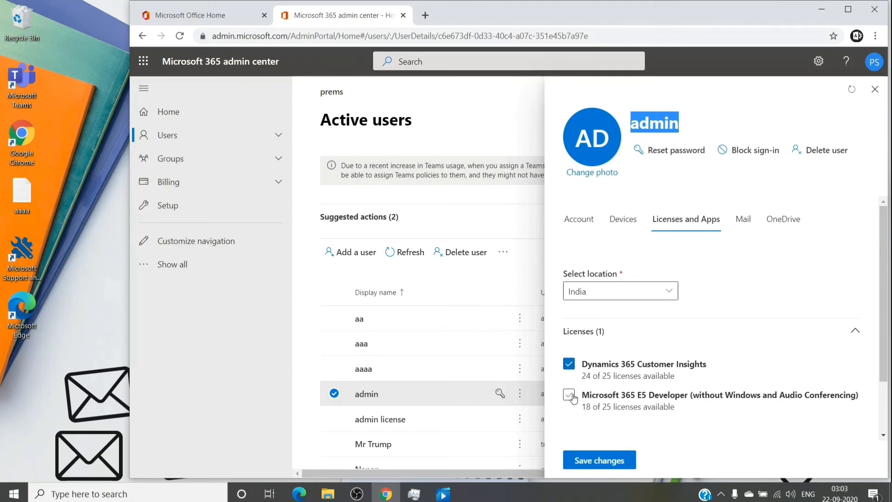
{"action": "left_click", "coordinate": [569, 395]}
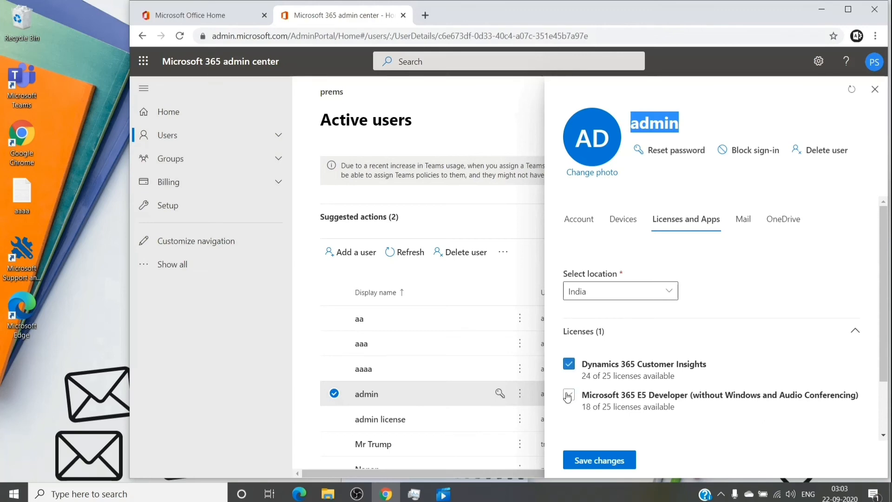
{"action": "left_click", "coordinate": [569, 395]}
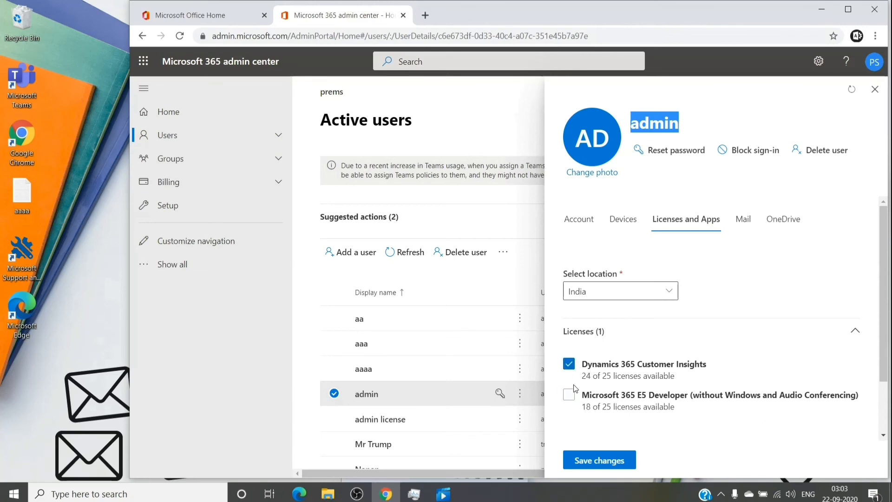
{"action": "left_click", "coordinate": [569, 395]}
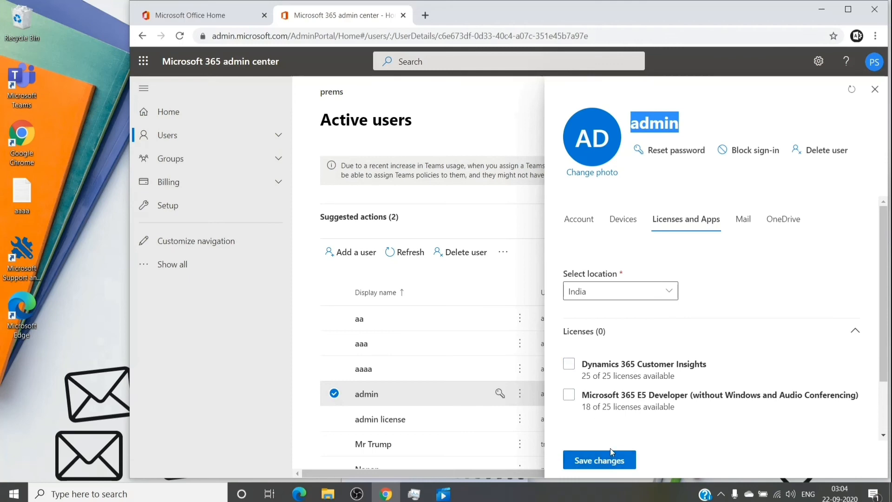
{"action": "mouse_move", "coordinate": [624, 374]}
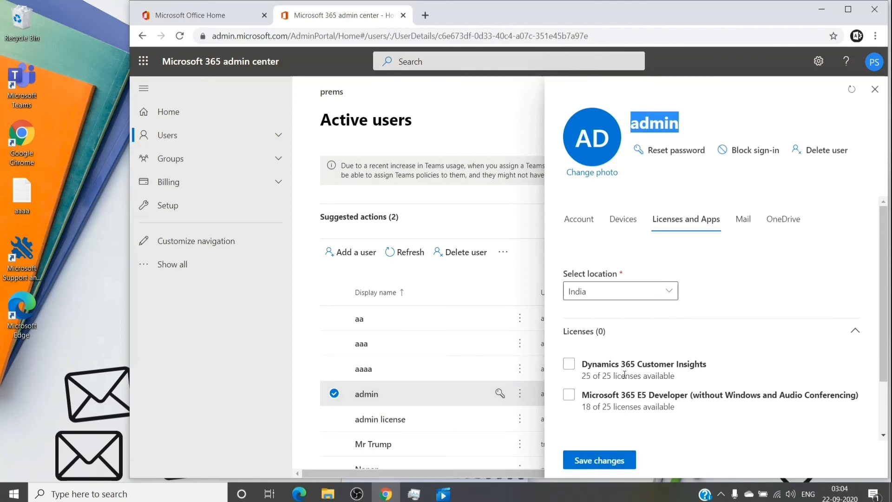
{"action": "left_click", "coordinate": [568, 364]}
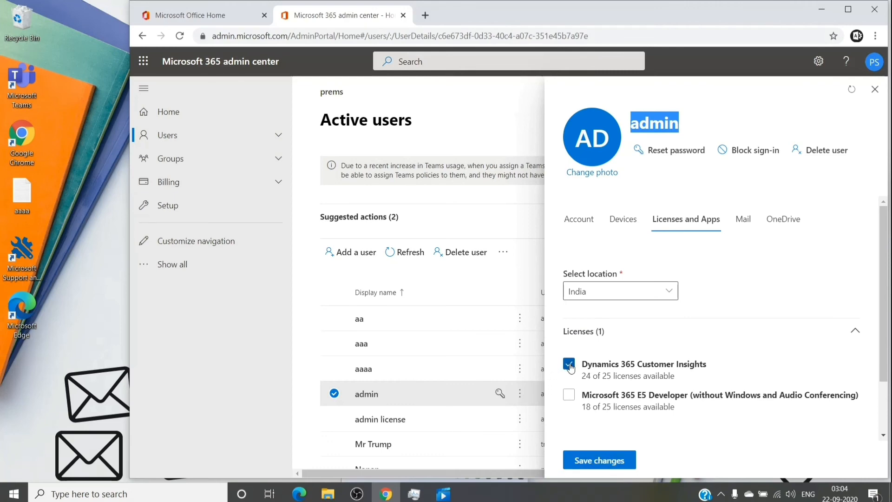
{"action": "left_click", "coordinate": [568, 364]}
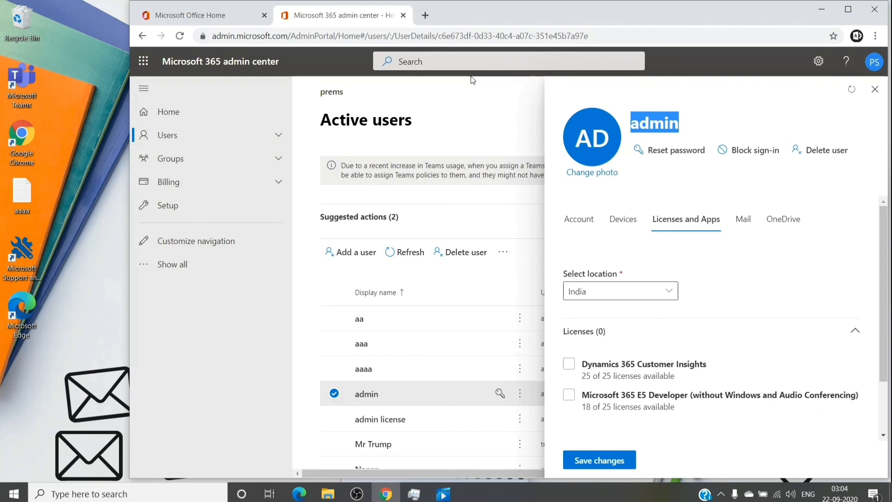
{"action": "mouse_move", "coordinate": [732, 167]}
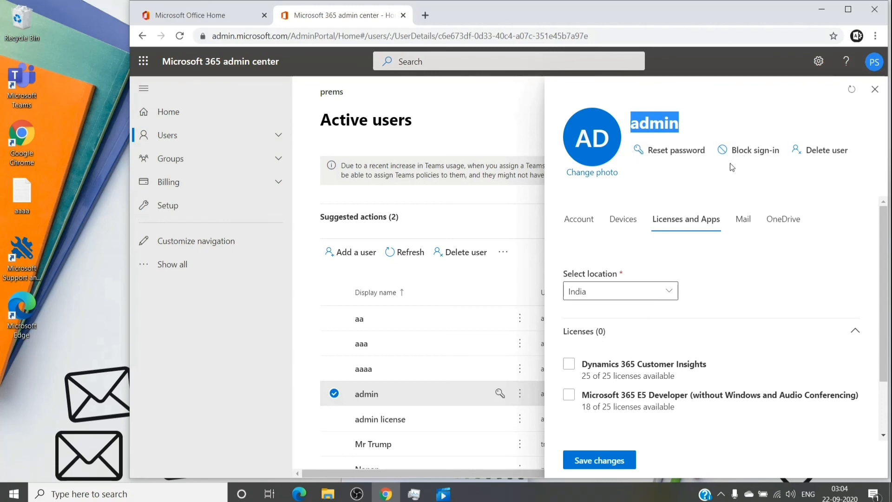
{"action": "left_click", "coordinate": [875, 89]}
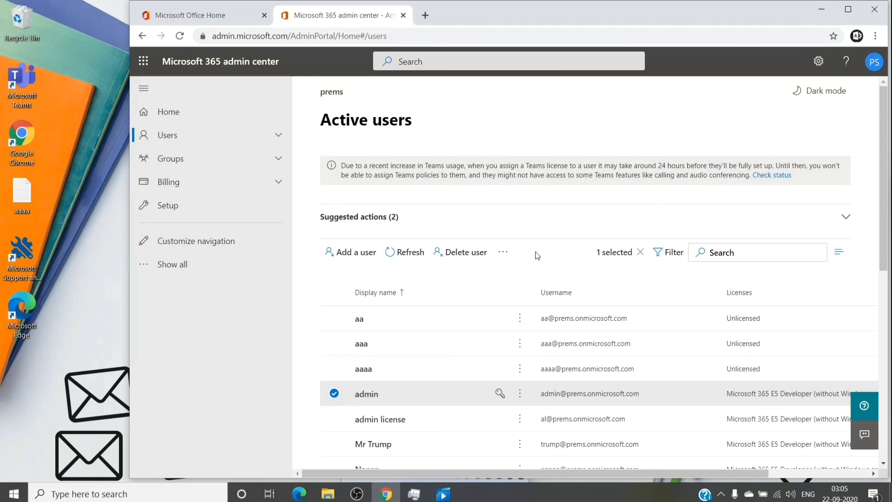
{"action": "mouse_move", "coordinate": [612, 368]}
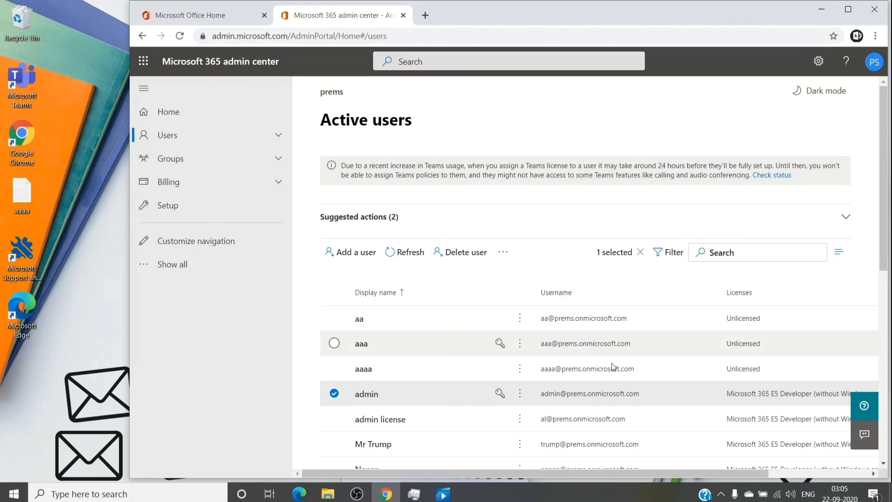